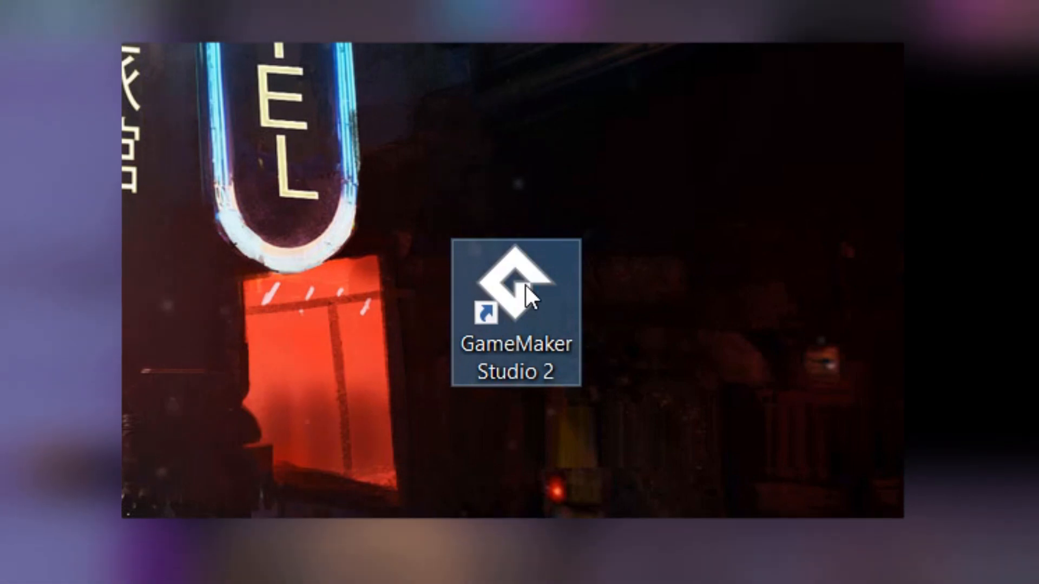
- Launch GameMaker Studio 2 from its desktop shortcut
double_click(519, 291)
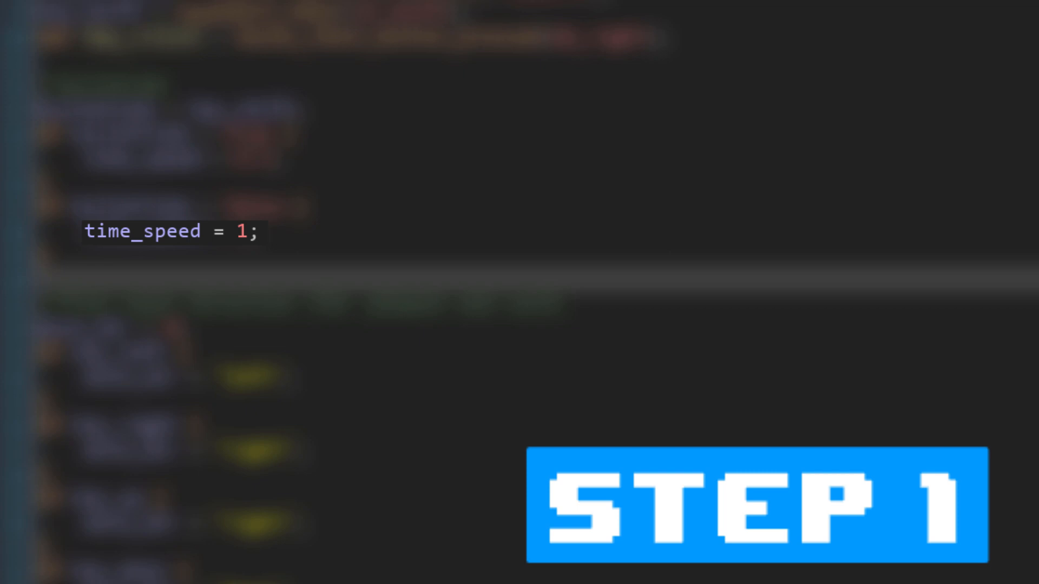
- Scroll through the Create event script where time_speed = 1 is declared
scroll("down", 3)
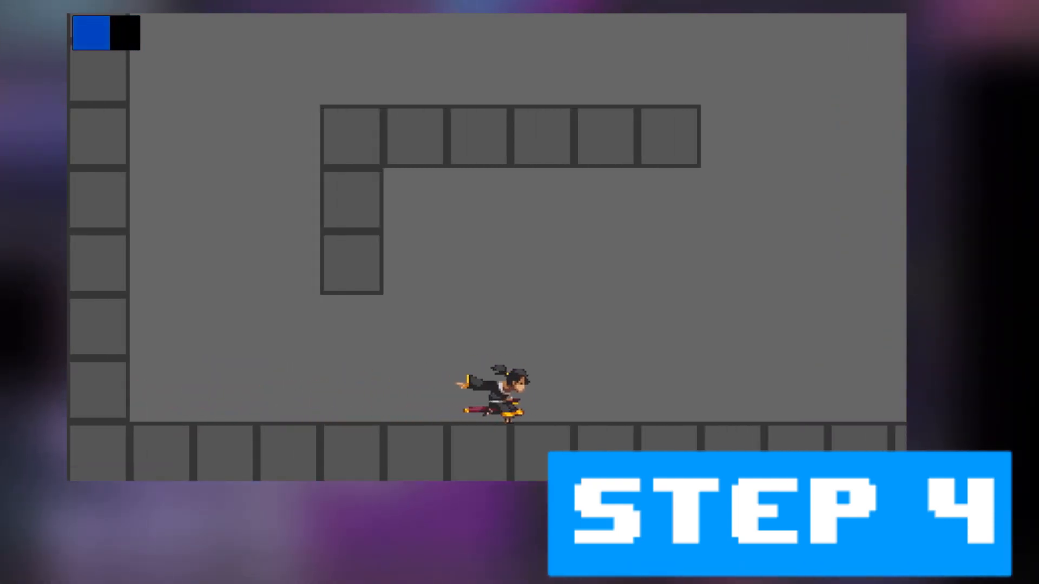
- Move the player right across the floor to test the dash with the slow-motion timer bar
key("Right")
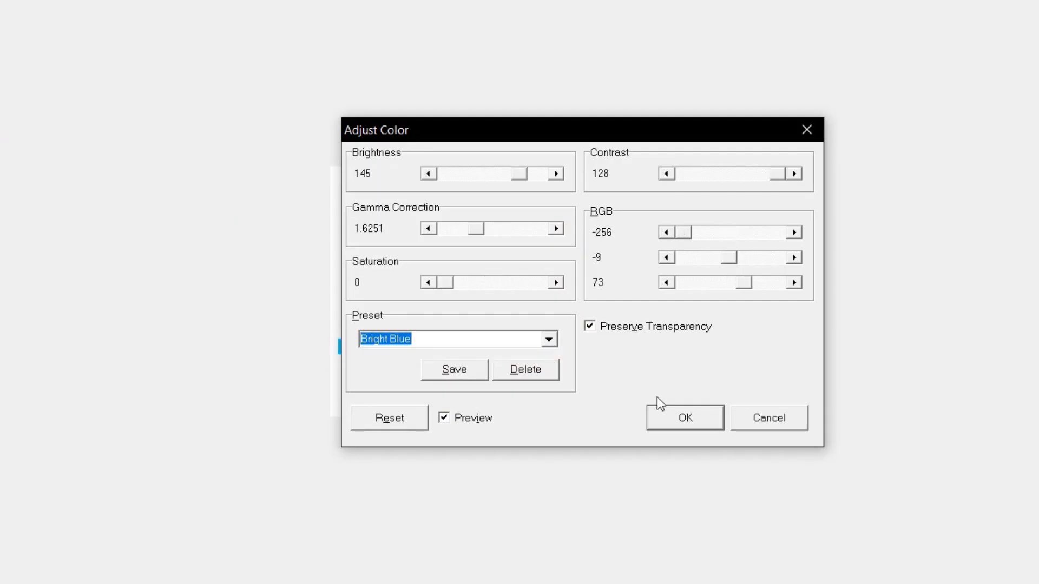
- Apply the Bright Blue colour adjustment preset to the sprite
left_click(683, 417)
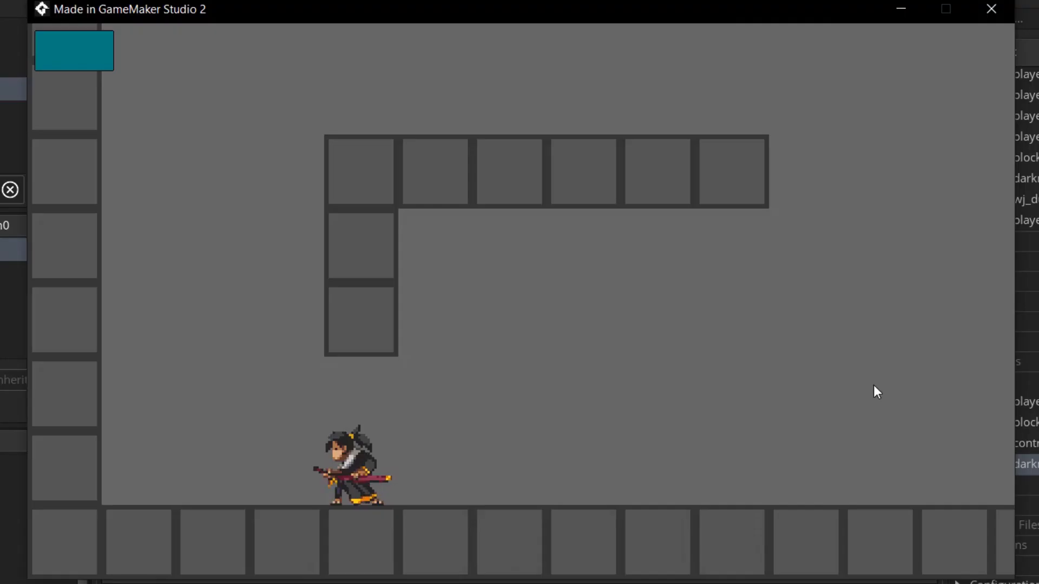